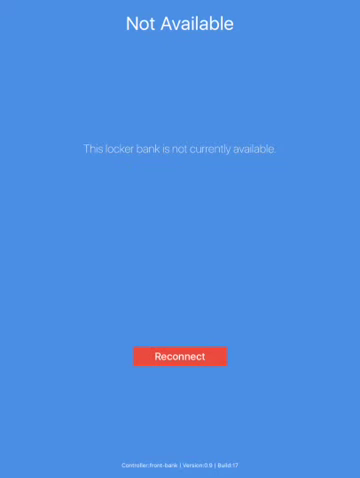
Step: Reconnect to the unavailable locker bank and begin Locker Configuration
click(180, 356)
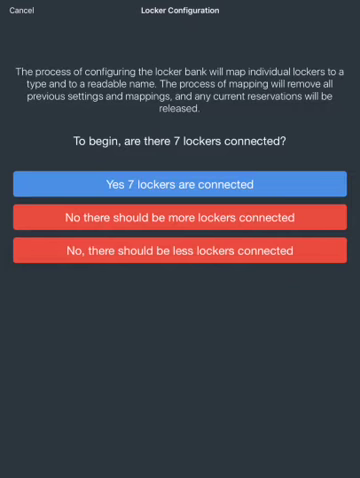
Step: Confirm 7 lockers connected with all doors open and name the first type 'Large'
click(180, 184)
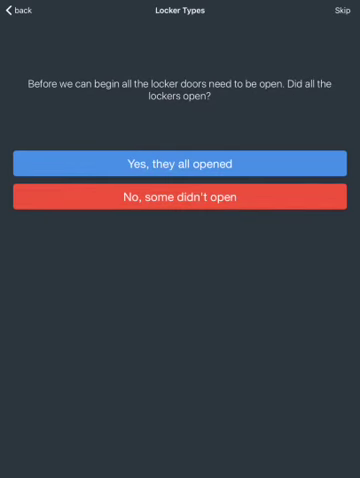
click(180, 160)
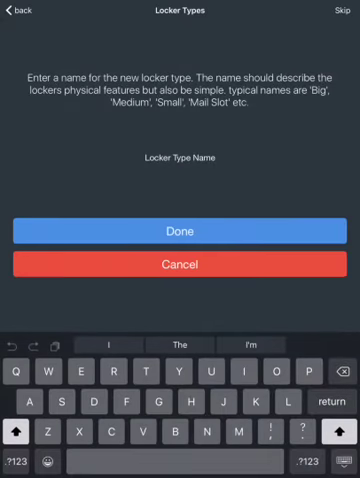
text(Lar)
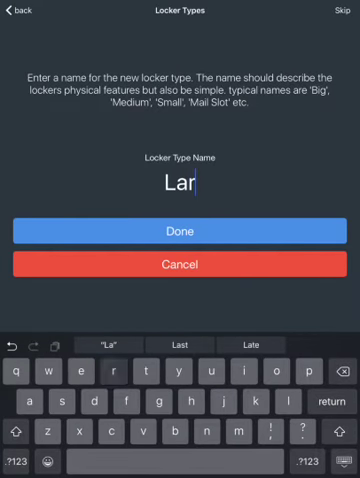
text(ge)
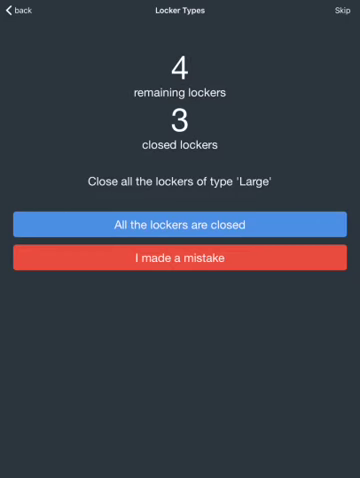
Step: Close the Large lockers, add type 'Small' for the remaining four and accept the Large 3 / Small 4 mapping
click(180, 224)
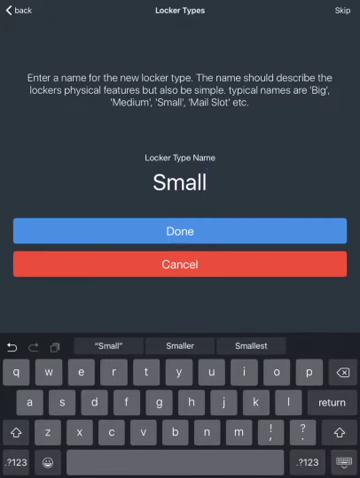
click(180, 232)
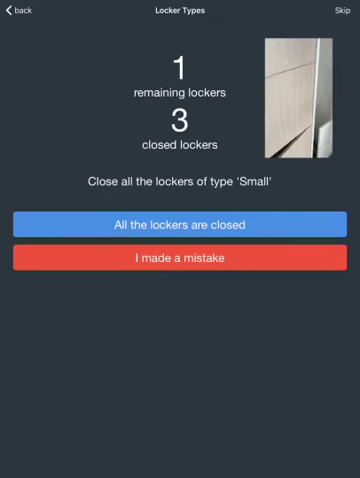
click(180, 224)
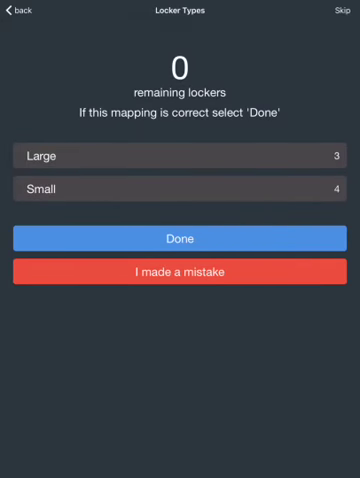
click(180, 238)
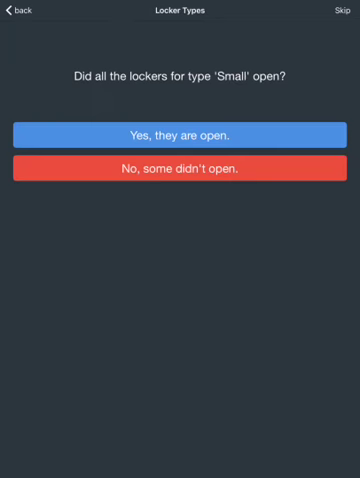
Step: Confirm Small lockers opened and choose prefixed numbering with prefix 'L2.' starting at 5
click(180, 136)
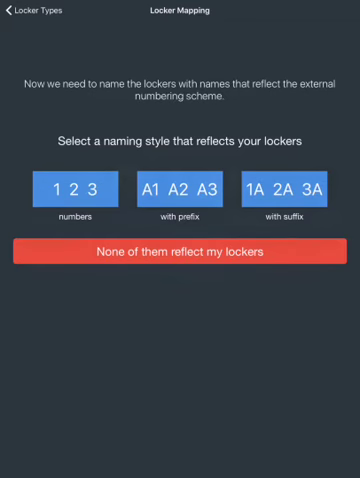
click(180, 190)
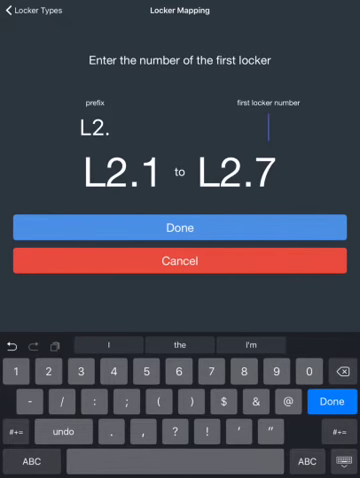
text(5)
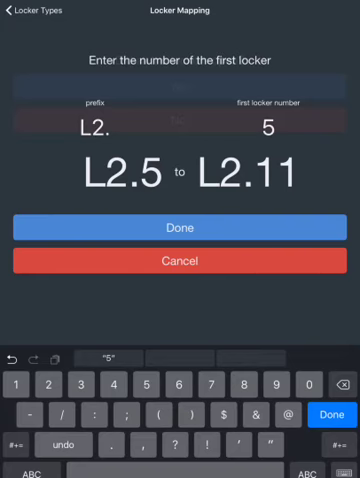
Step: Accept numbering L2.5–L2.11, confirm all lockers opened and close L2.5 to finish mapping
click(180, 228)
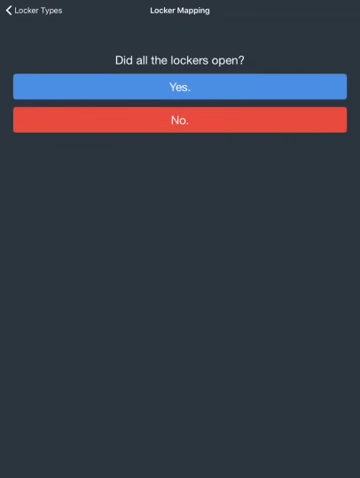
click(180, 88)
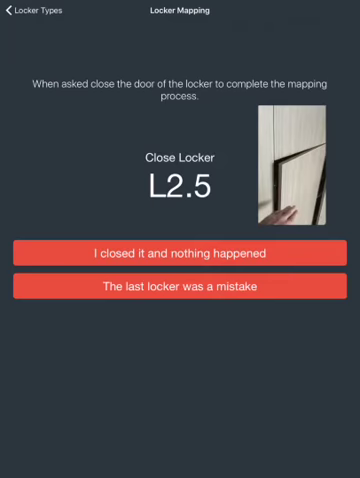
click(180, 250)
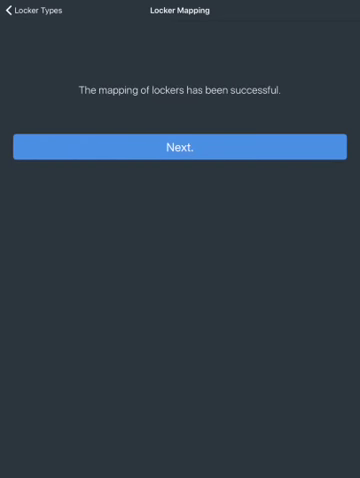
Step: Enter bank details Agile, Agile House, Level 2 and bank name Front Entrance
click(180, 146)
text(Agi)
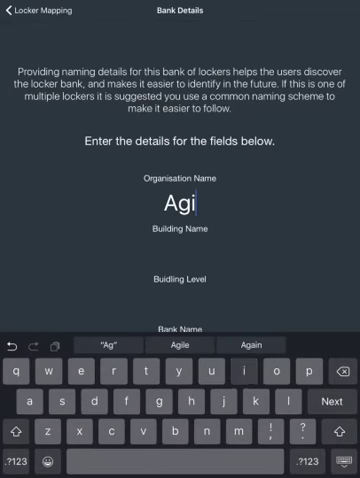
click(246, 344)
text(Agile)
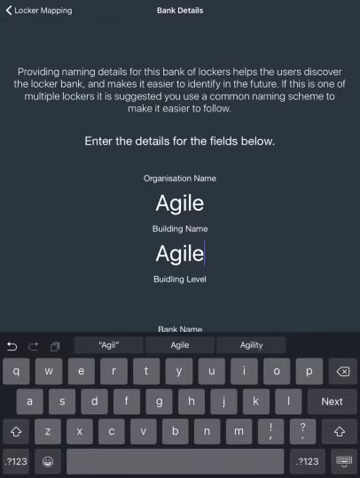
text(House)
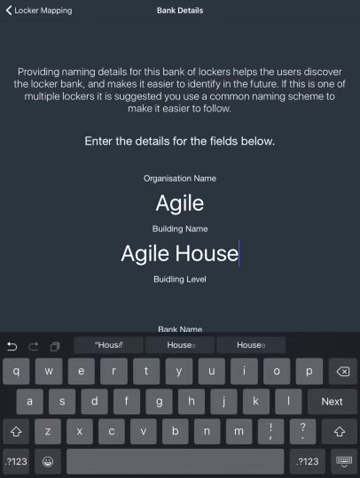
text(Level 2)
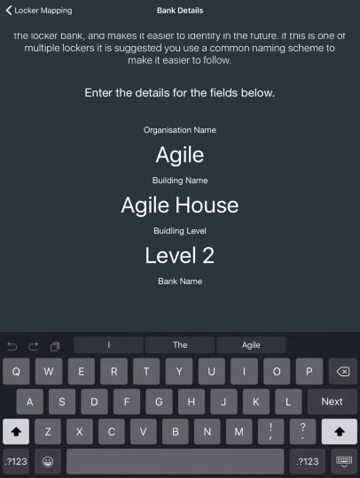
text(Front Entra)
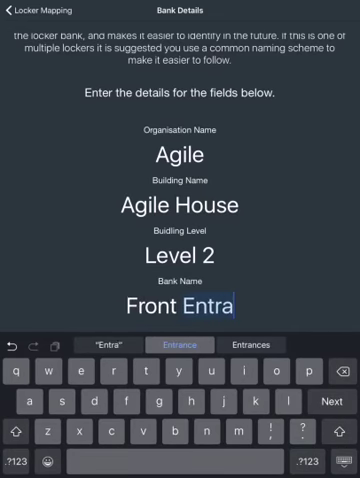
click(188, 344)
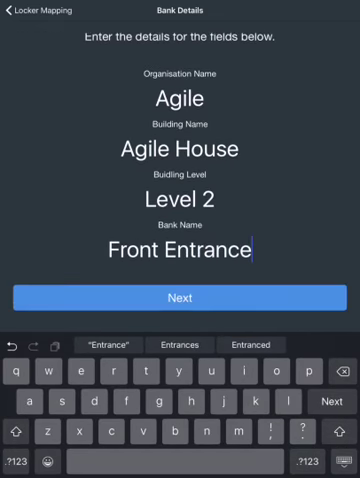
click(180, 296)
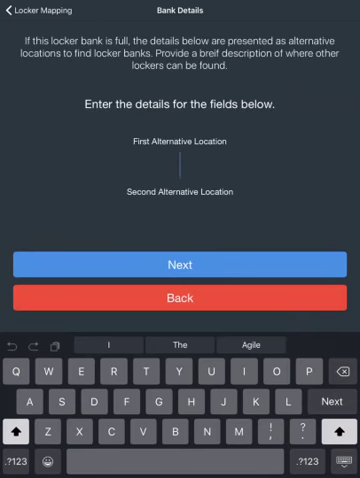
Step: Enter alternative locations starting with West, then Rear
text(We)
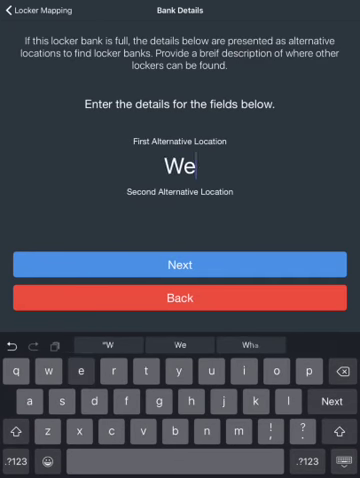
text(st)
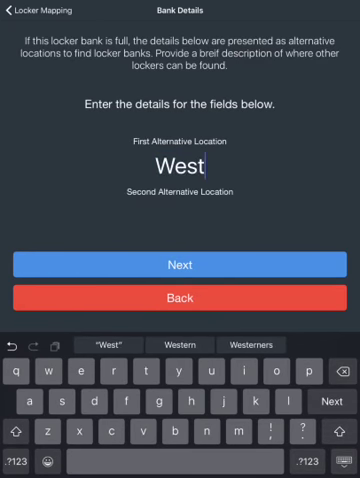
text(Rear Lifts)
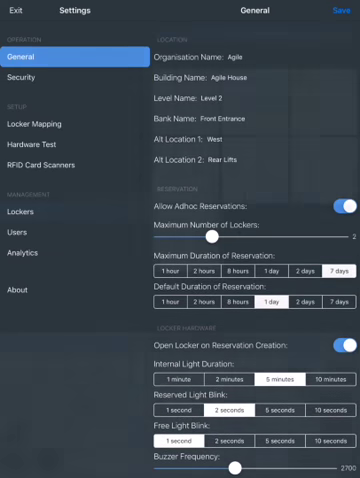
Step: List lockers L2.5–L2.11 in admin settings and view L2.5's reservation and control details
click(40, 212)
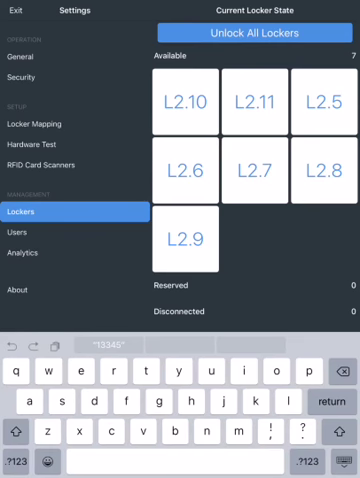
click(320, 100)
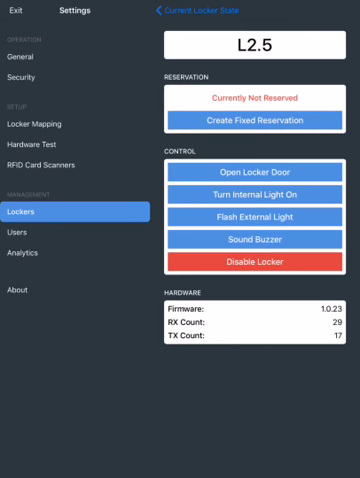
click(252, 196)
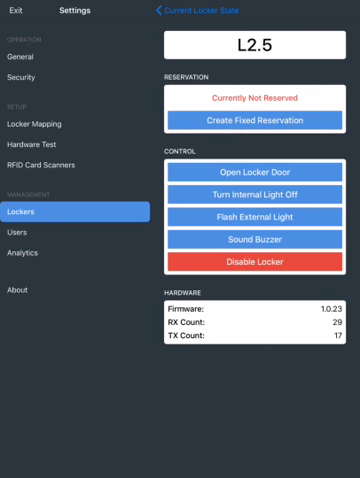